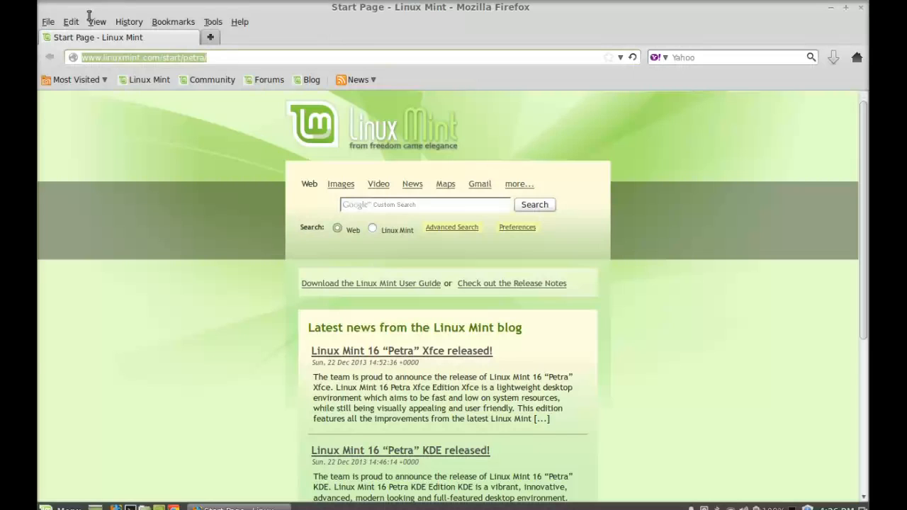
mouse_move(86, 16)
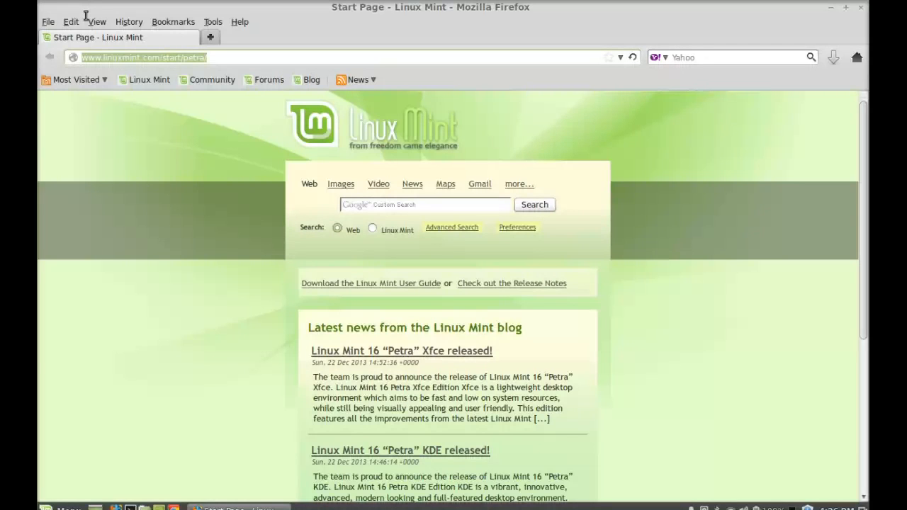
Type the torproject.org address into the Firefox address bar.
text(torproject.o)
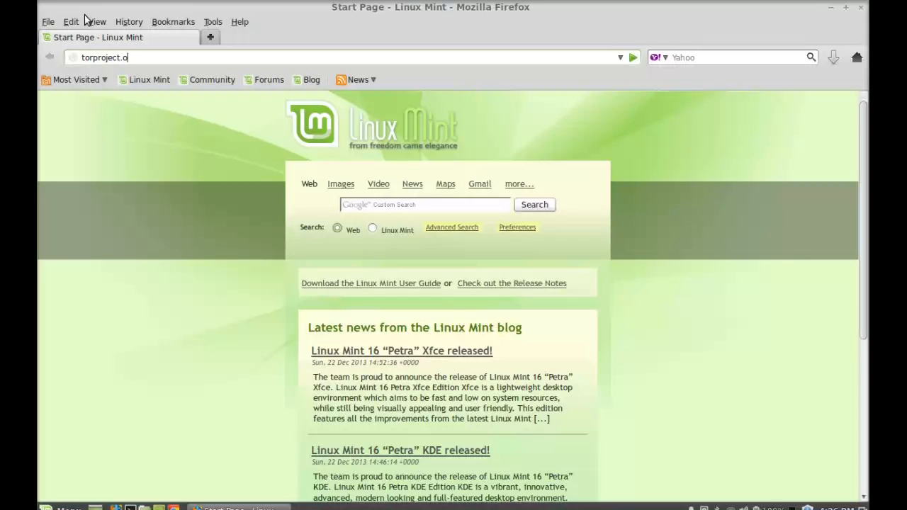
Load torproject.org and download the 32-bit GNU/Linux Tor Browser Bundle.
key(Return)
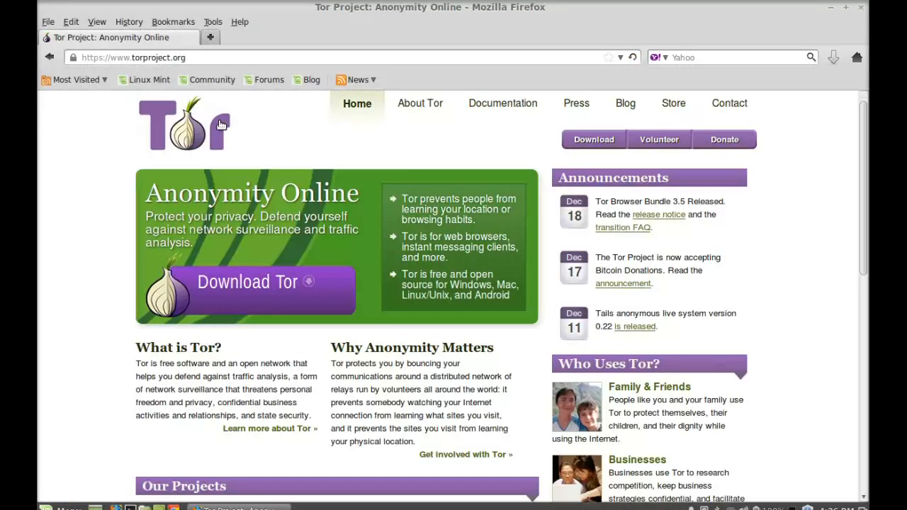
mouse_move(594, 139)
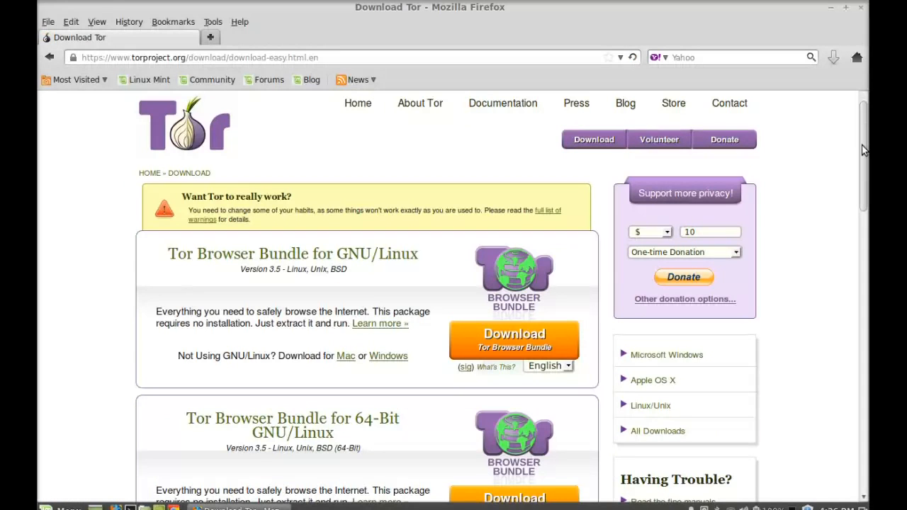
scroll(down, 3)
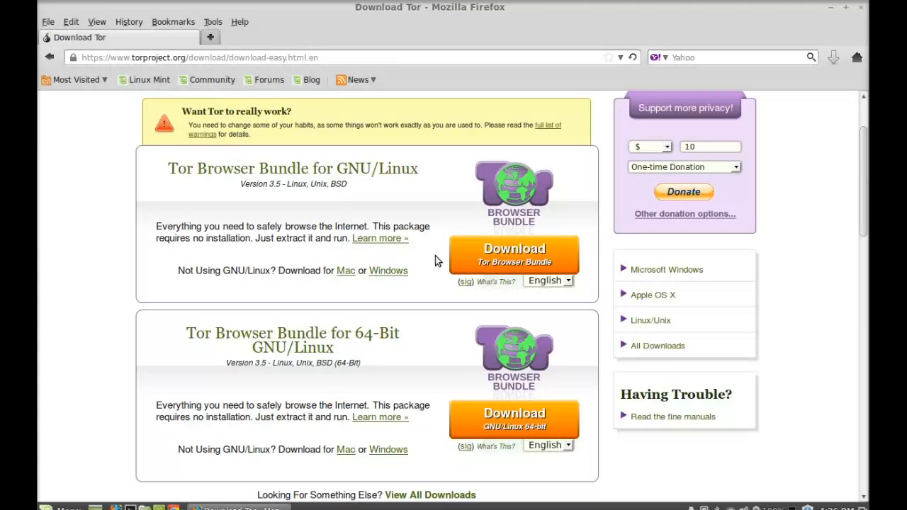
mouse_move(514, 255)
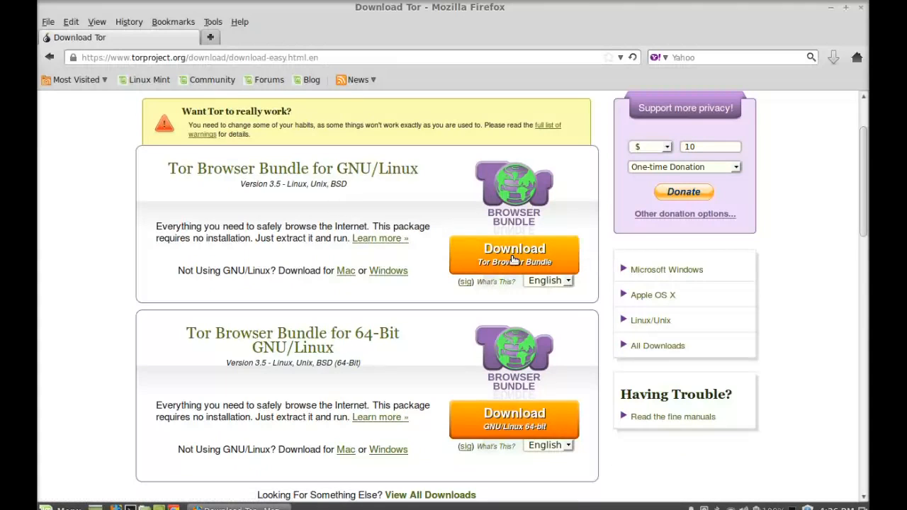
mouse_move(514, 418)
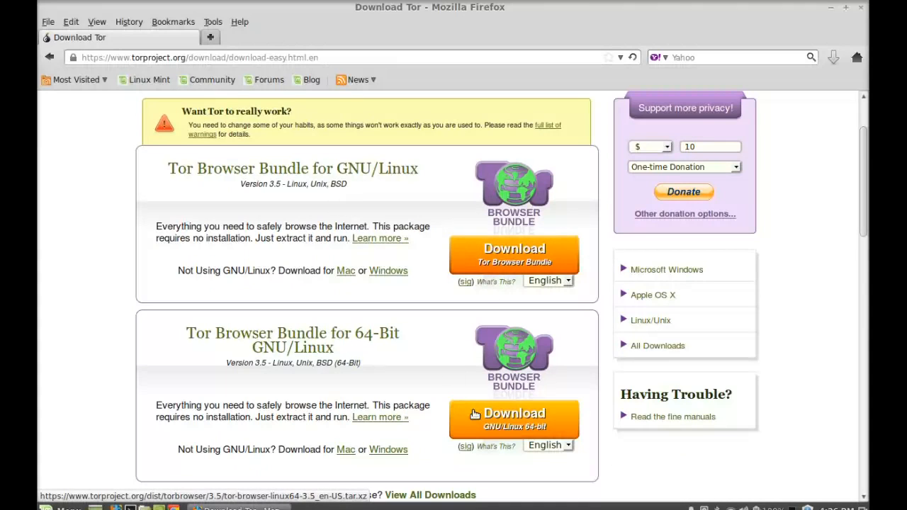
mouse_move(505, 426)
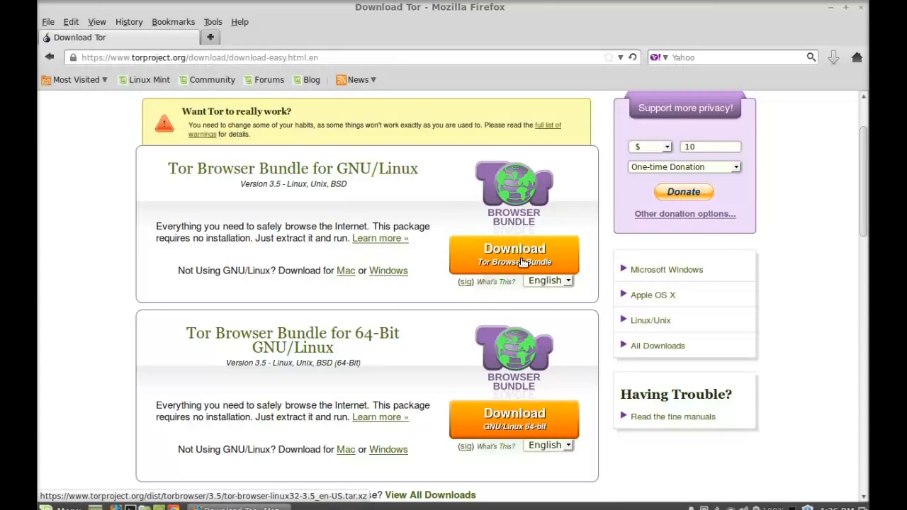
mouse_move(552, 266)
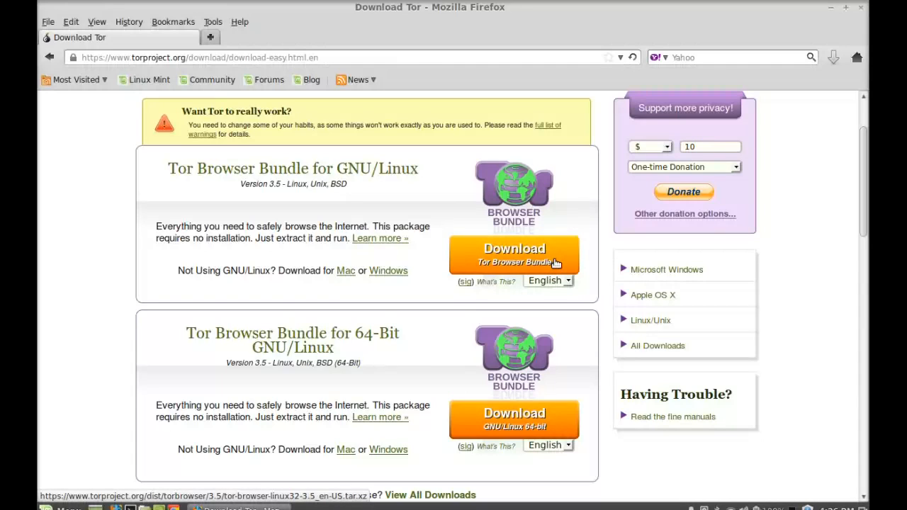
mouse_move(541, 260)
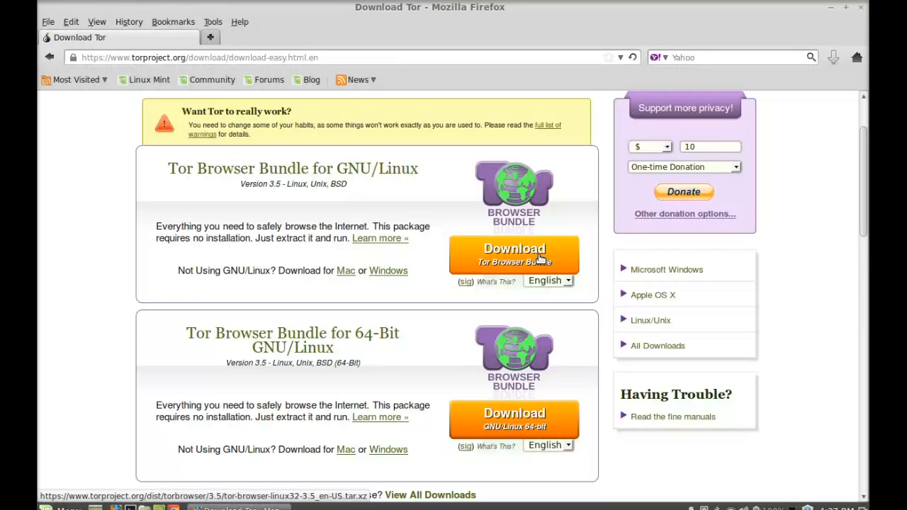
click(514, 255)
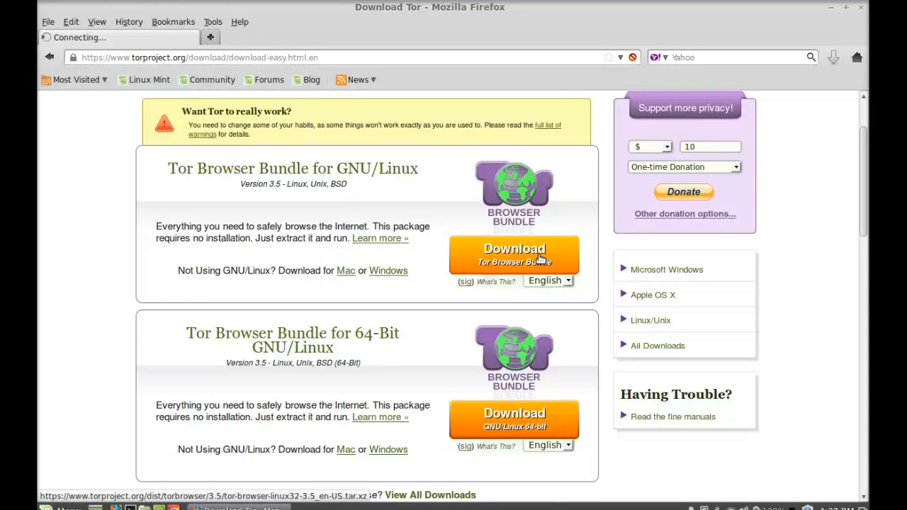
Save tor-browser-linux32-3.5_en-US.tar.xz to disk and view its download progress.
click(514, 255)
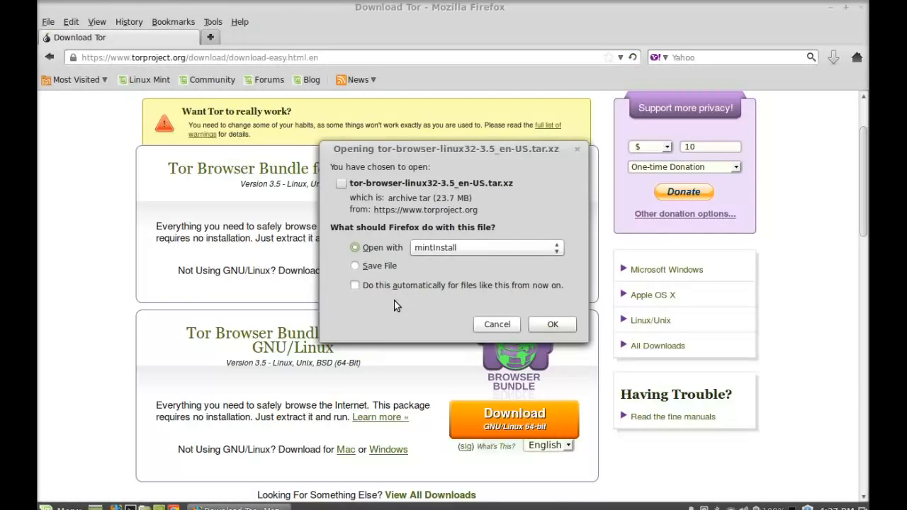
mouse_move(334, 305)
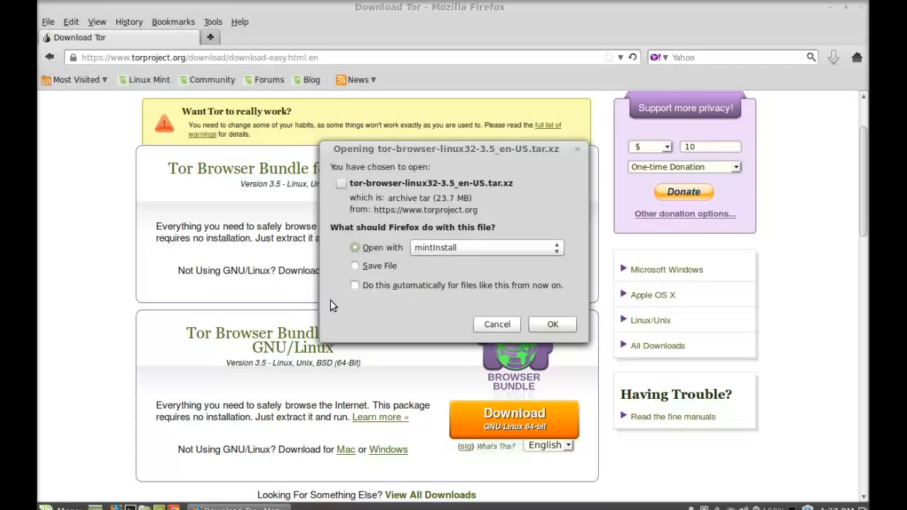
click(355, 266)
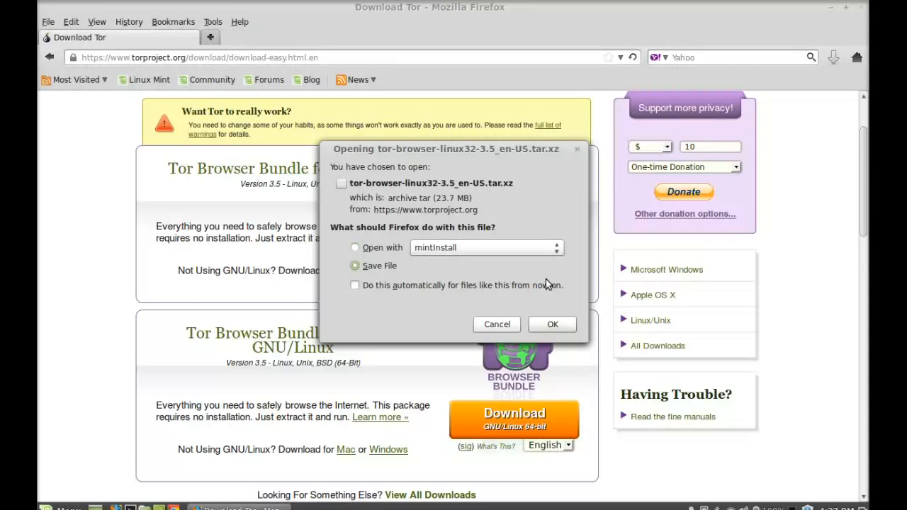
mouse_move(553, 324)
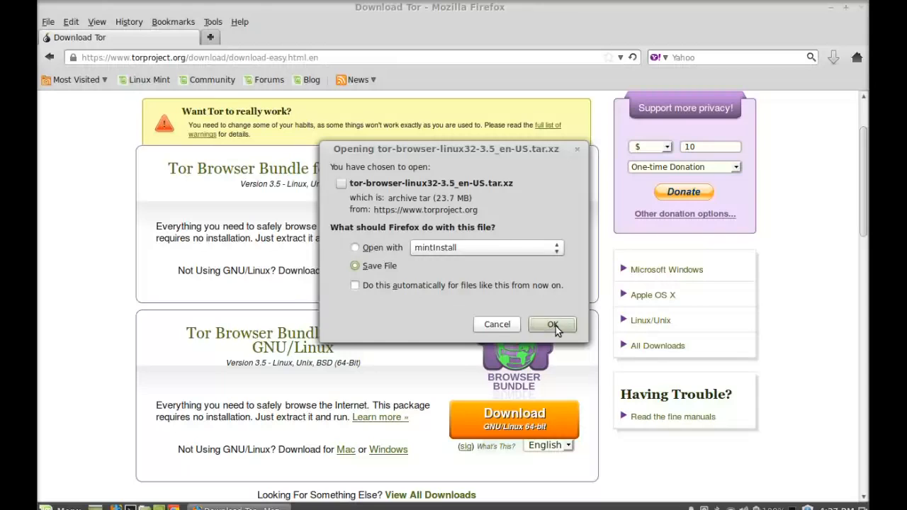
click(552, 324)
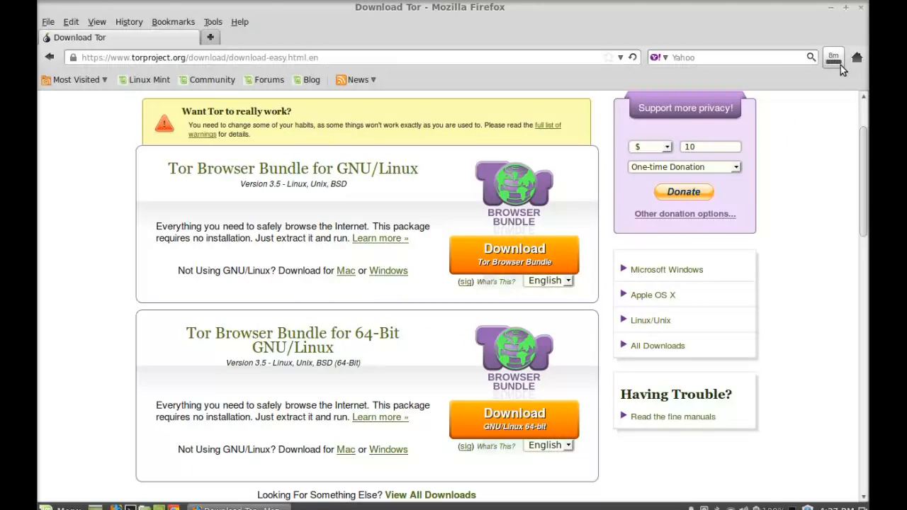
click(833, 57)
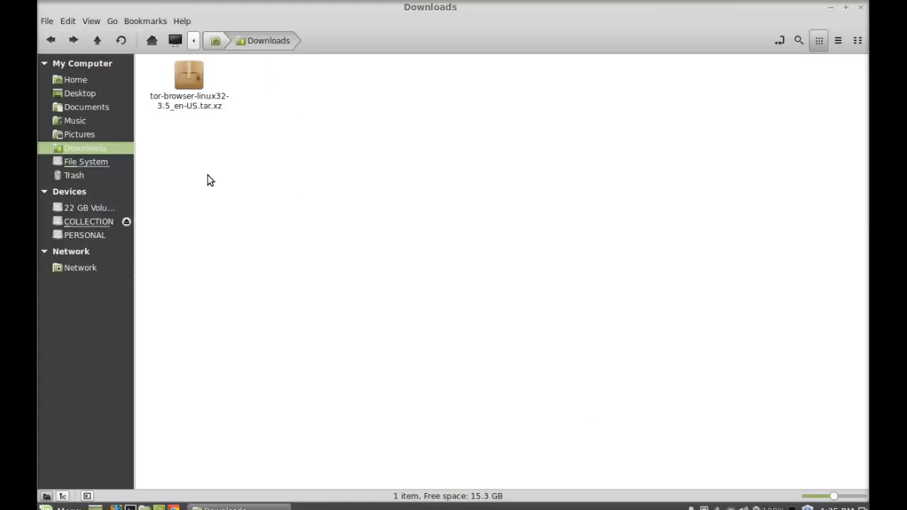
mouse_move(242, 100)
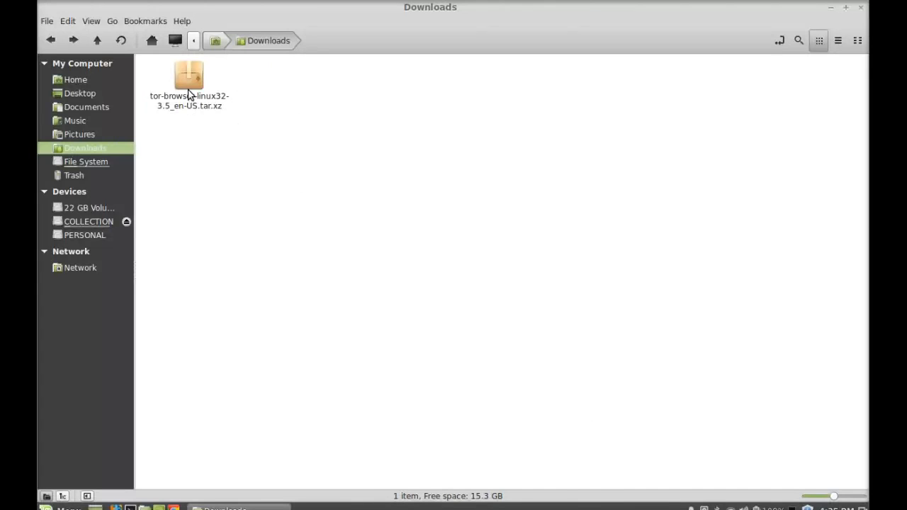
Extract tor-browser-linux32-3.5_en-US.tar.xz here and open the tor-browser_en-US folder.
right_click(188, 76)
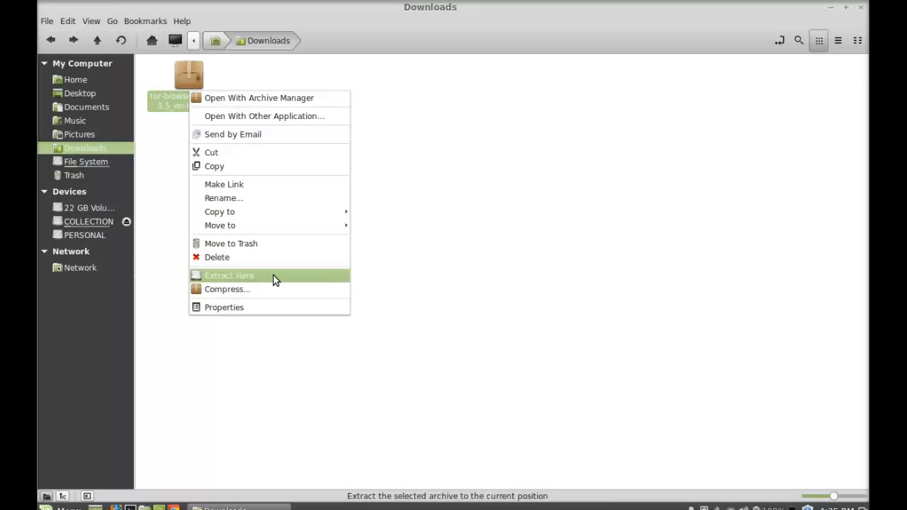
click(229, 275)
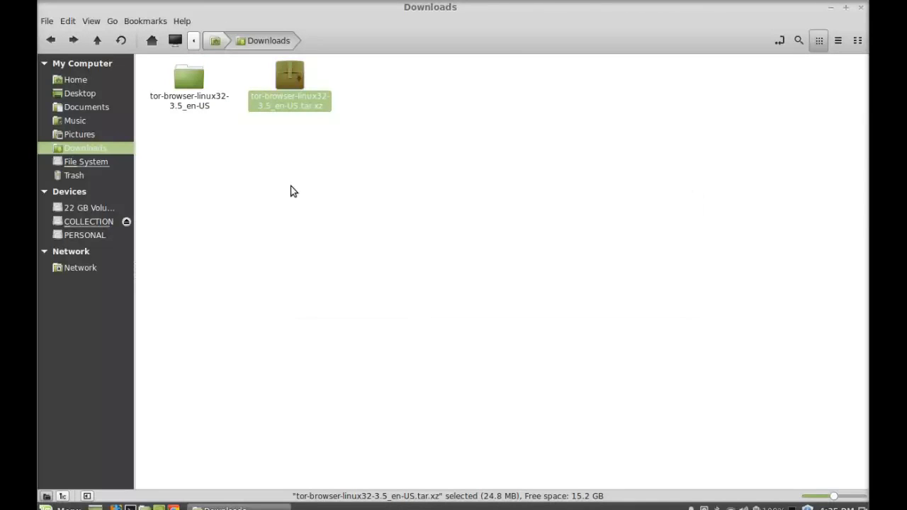
double_click(188, 76)
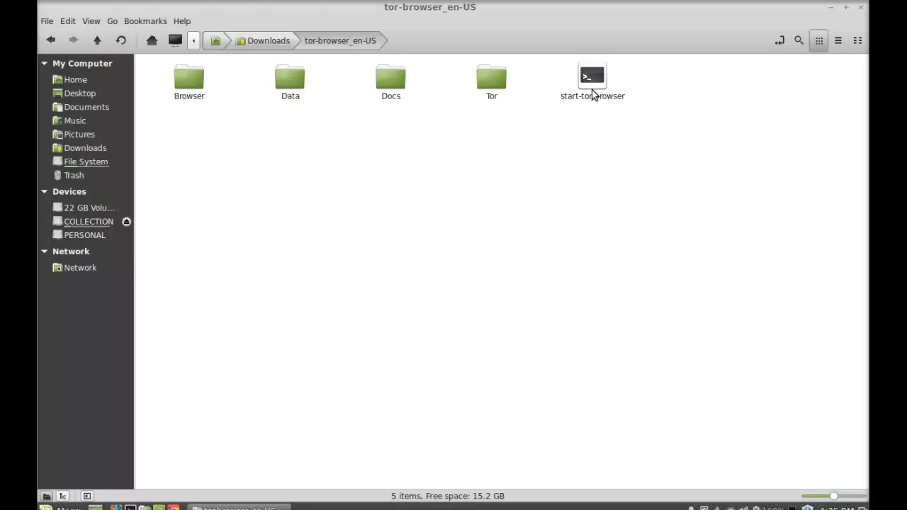
mouse_move(616, 86)
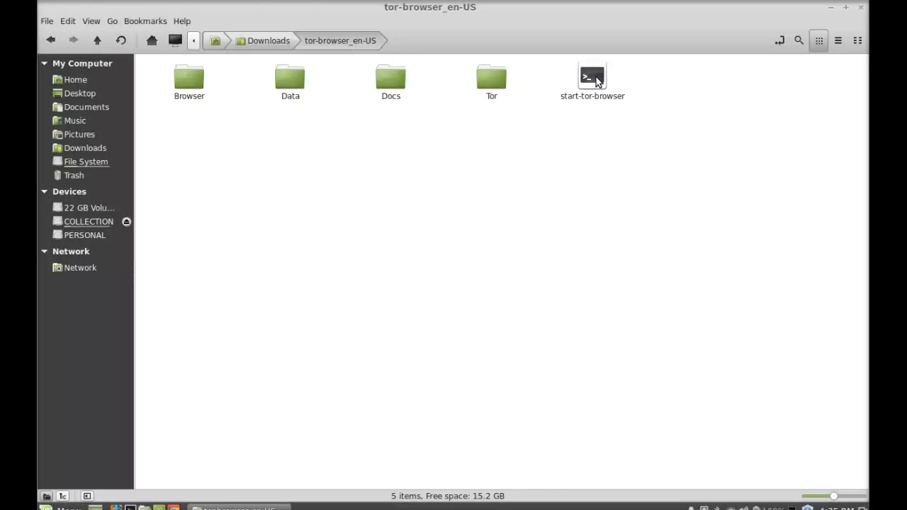
Run start-tor-browser from the tor-browser_en-US folder.
double_click(593, 76)
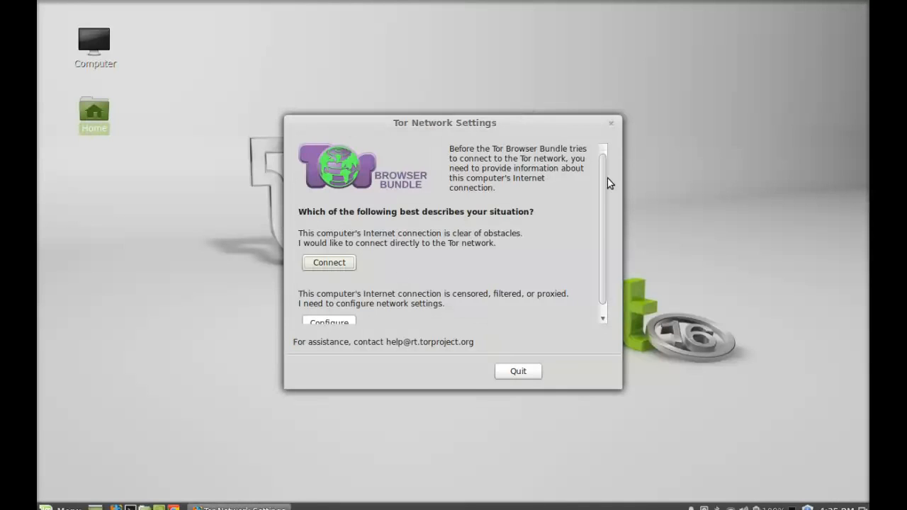
Connect directly to the Tor network from Tor Network Settings, without a proxy.
scroll(down, 3)
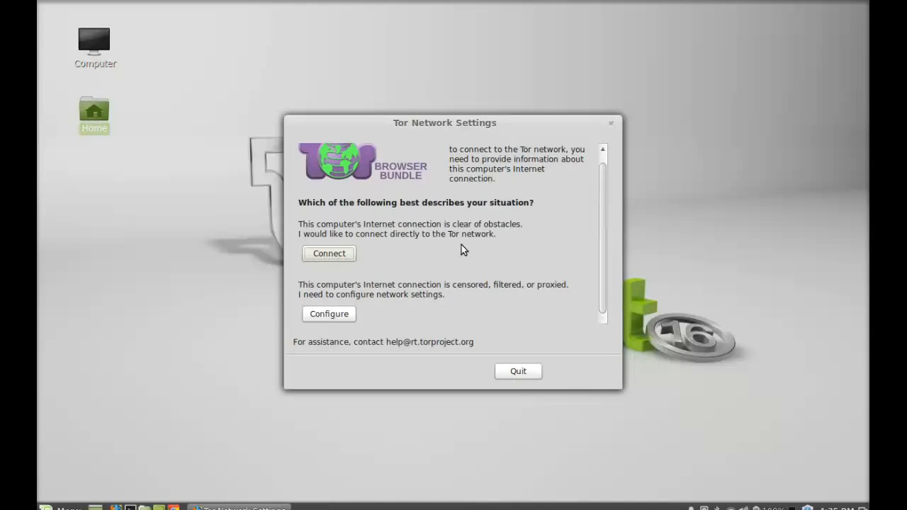
mouse_move(402, 227)
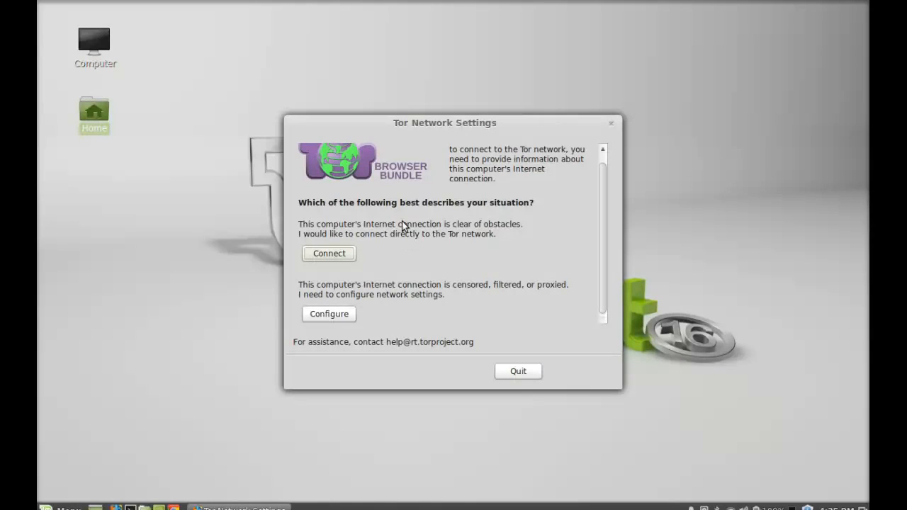
mouse_move(474, 264)
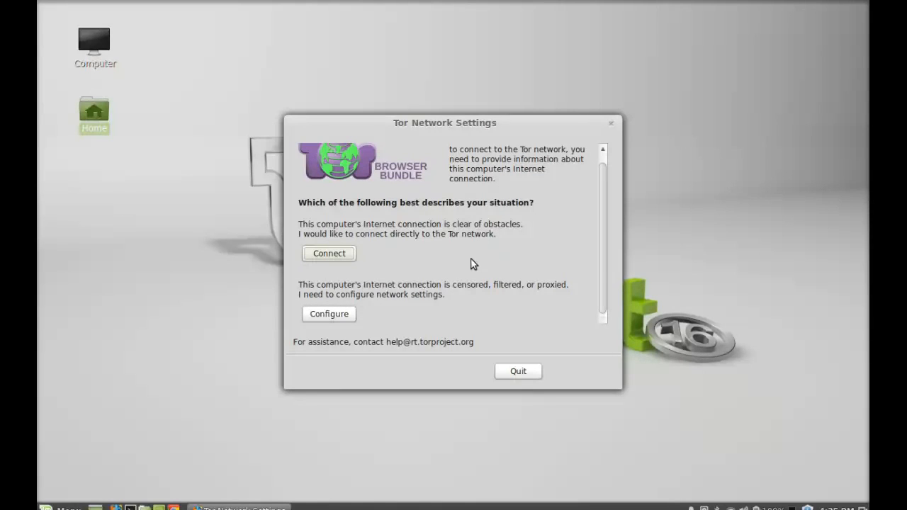
mouse_move(516, 229)
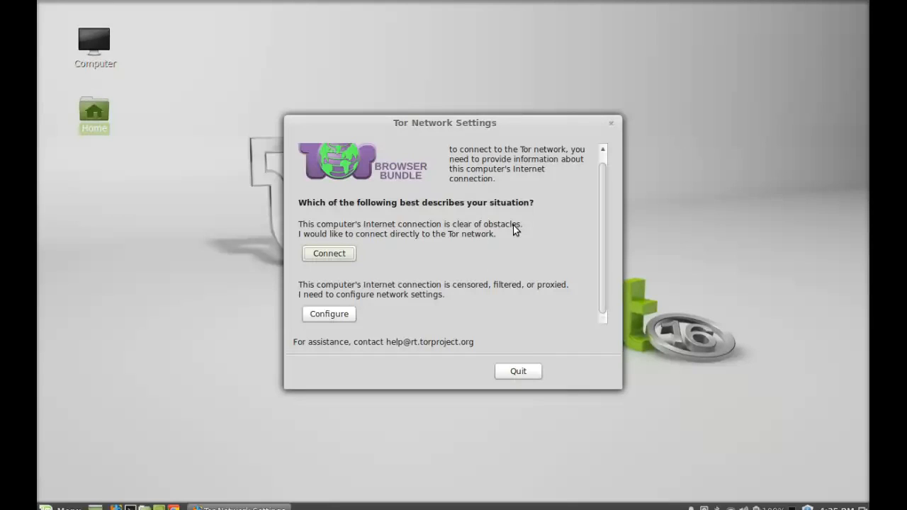
mouse_move(341, 227)
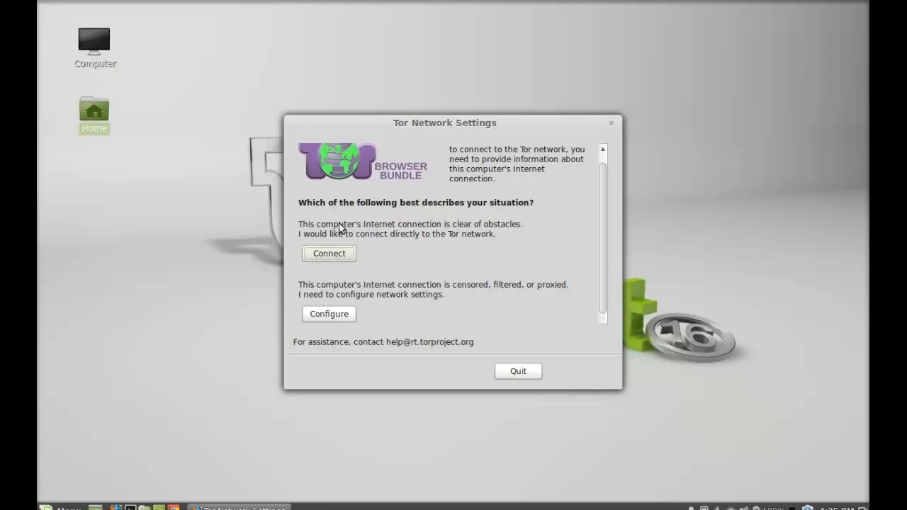
mouse_move(338, 254)
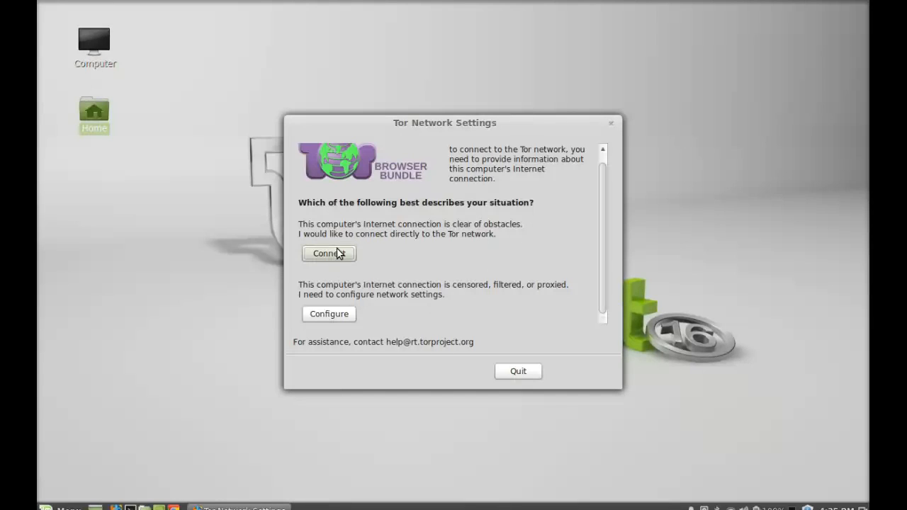
click(328, 253)
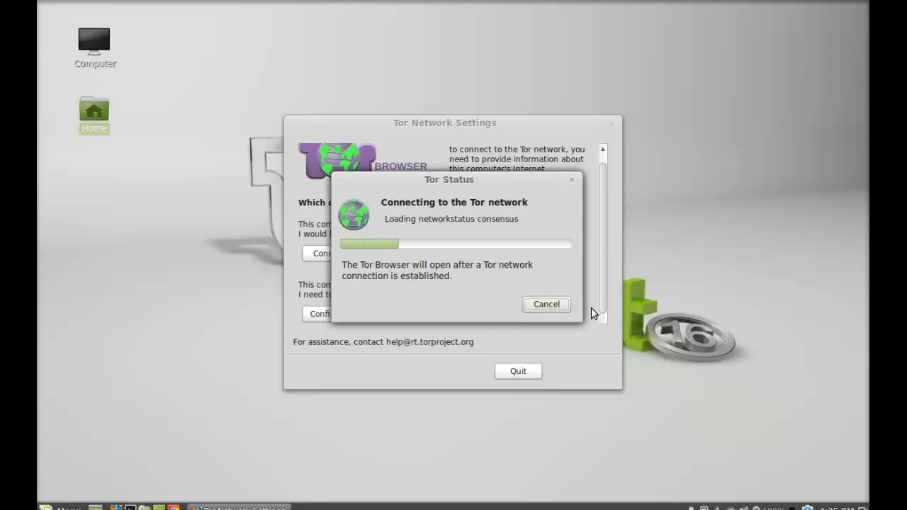
mouse_move(476, 277)
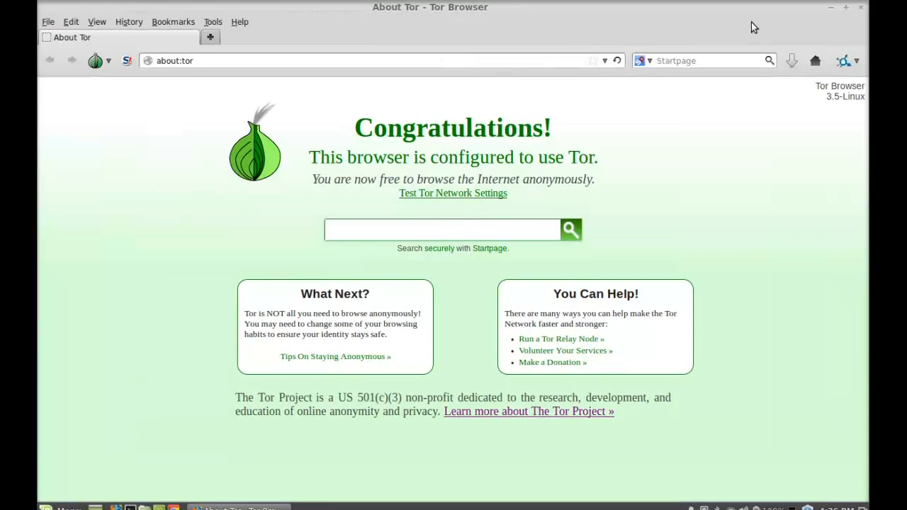
Close Tor Browser after the about:tor Congratulations page appears.
click(443, 229)
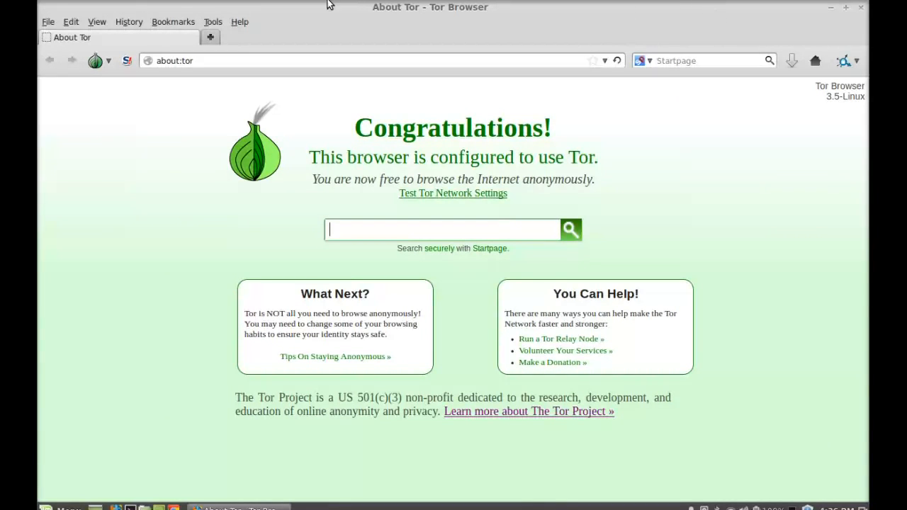
mouse_move(864, 4)
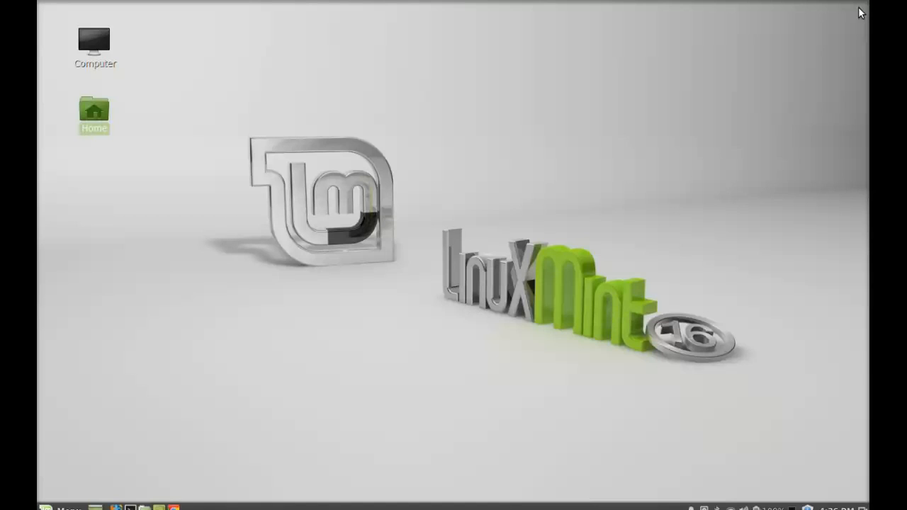
mouse_move(567, 98)
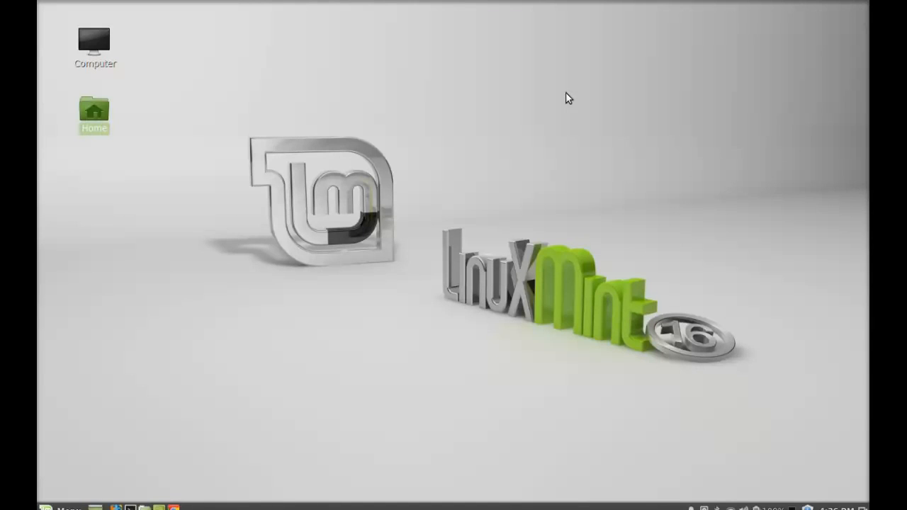
mouse_move(673, 109)
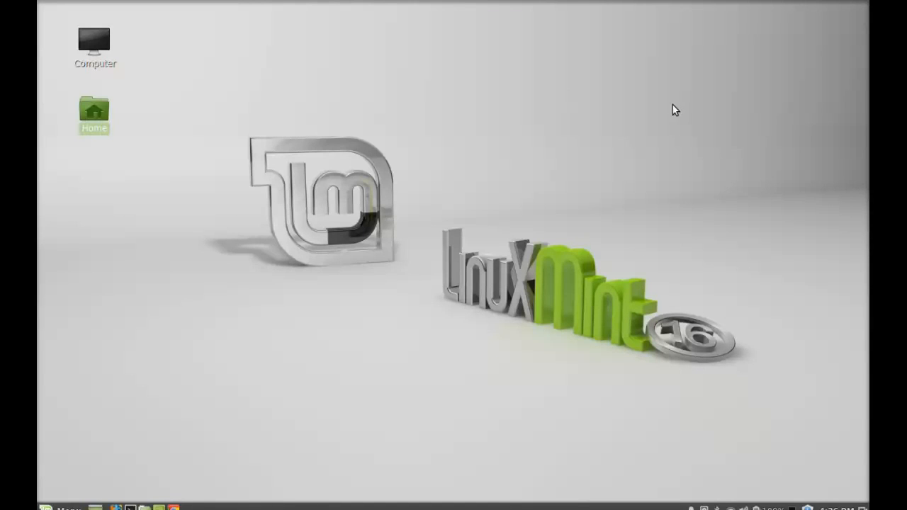